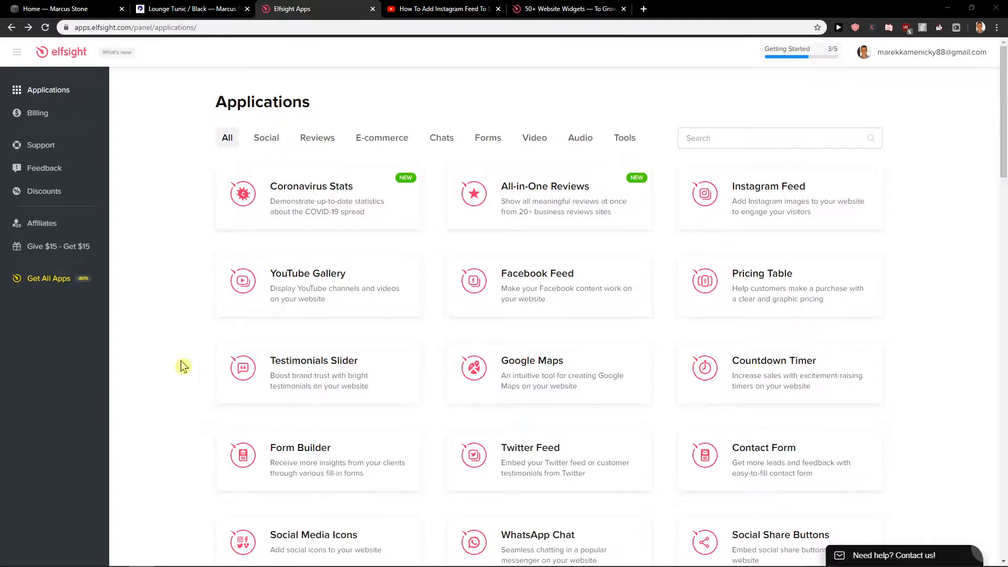
mouse_move(185, 361)
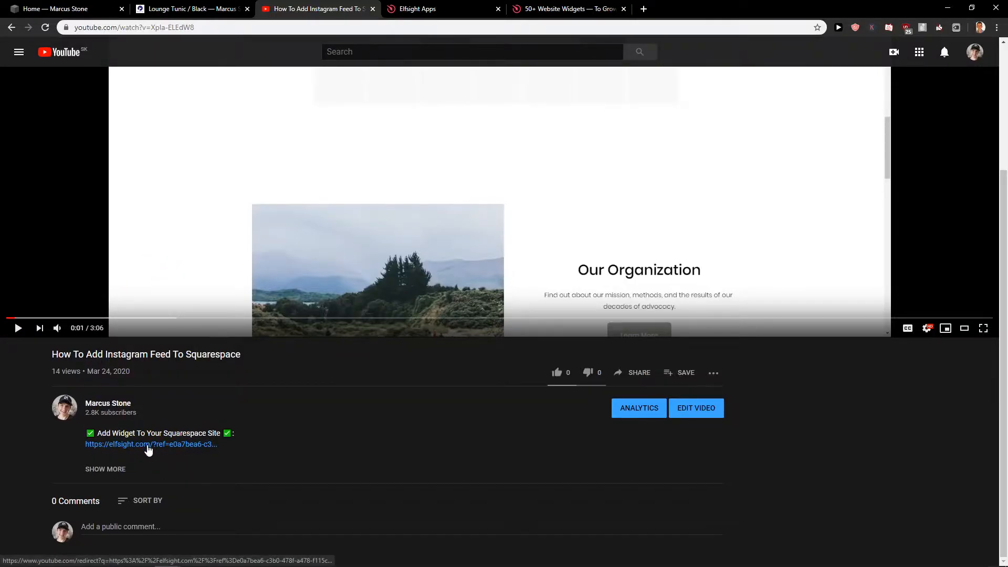
click(149, 445)
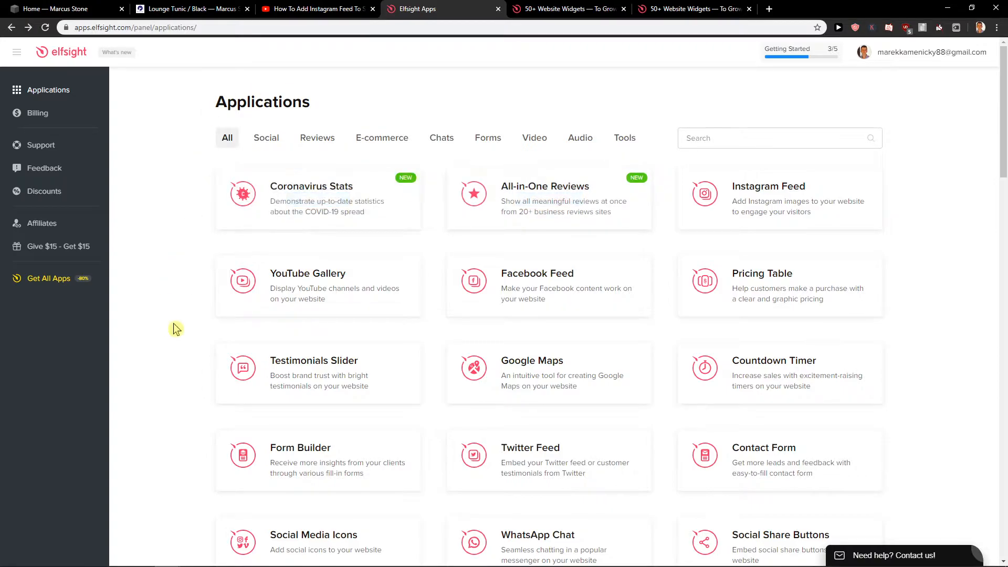
Step: Start a new Form Builder widget from the Elfsight apps list
scroll(down, 3)
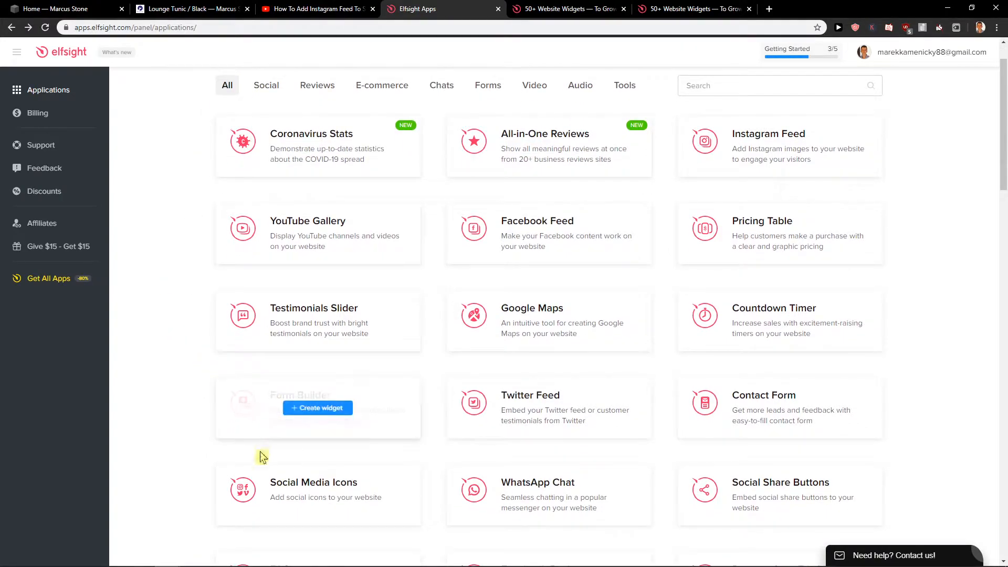
click(317, 407)
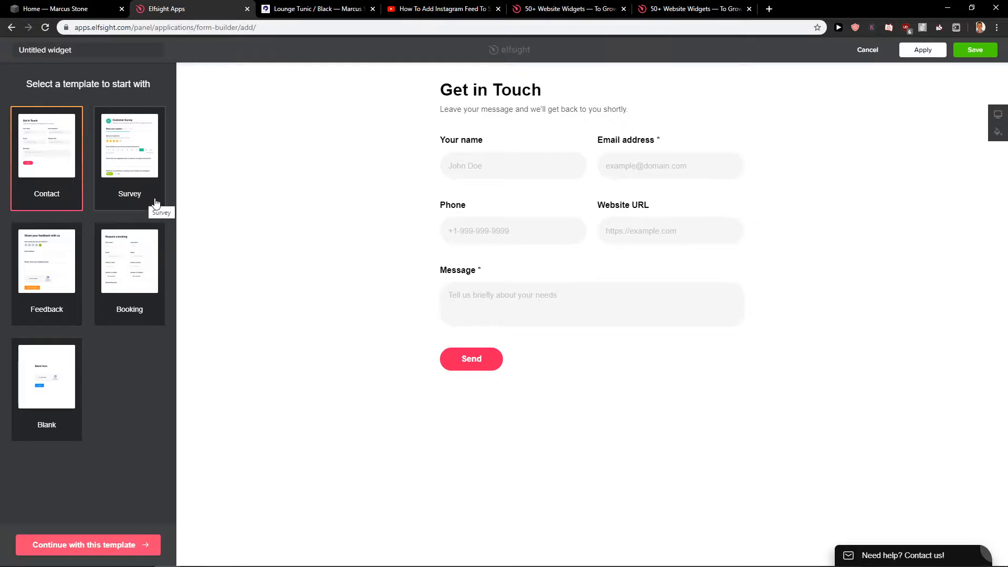
Step: Build the widget from the Customer Survey template
click(130, 144)
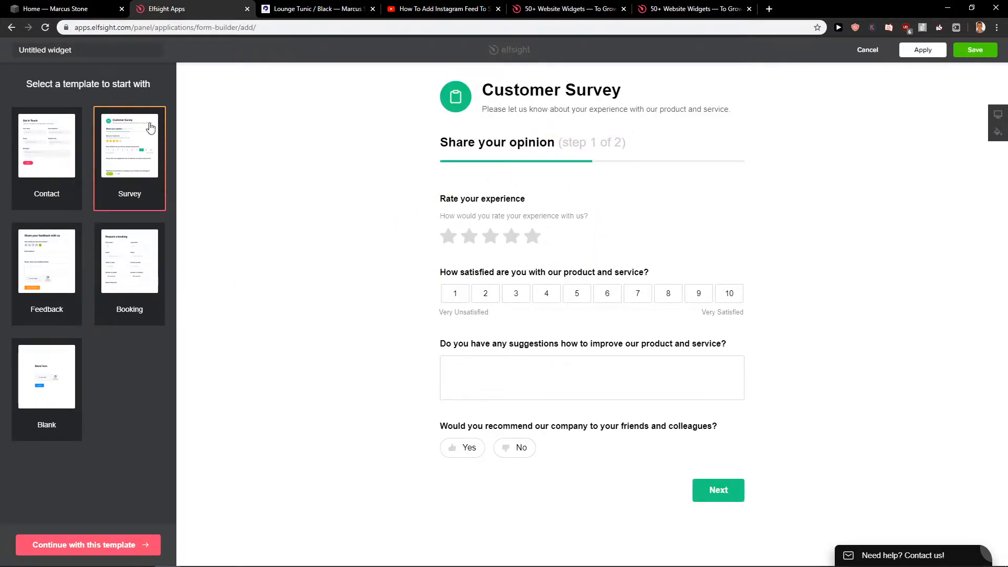
click(88, 544)
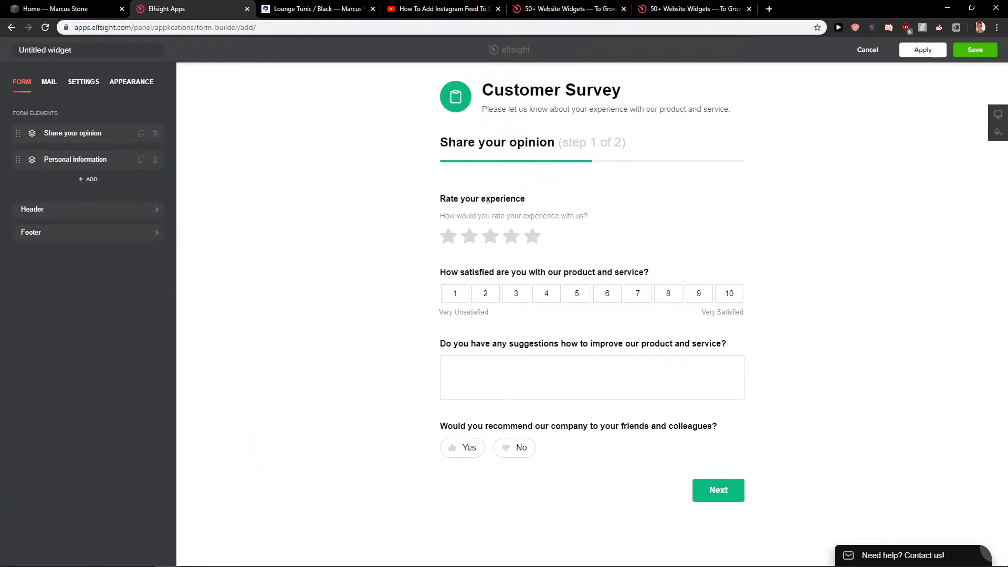
Step: Preview the survey's second step, then edit the Personal information step's questions
click(75, 159)
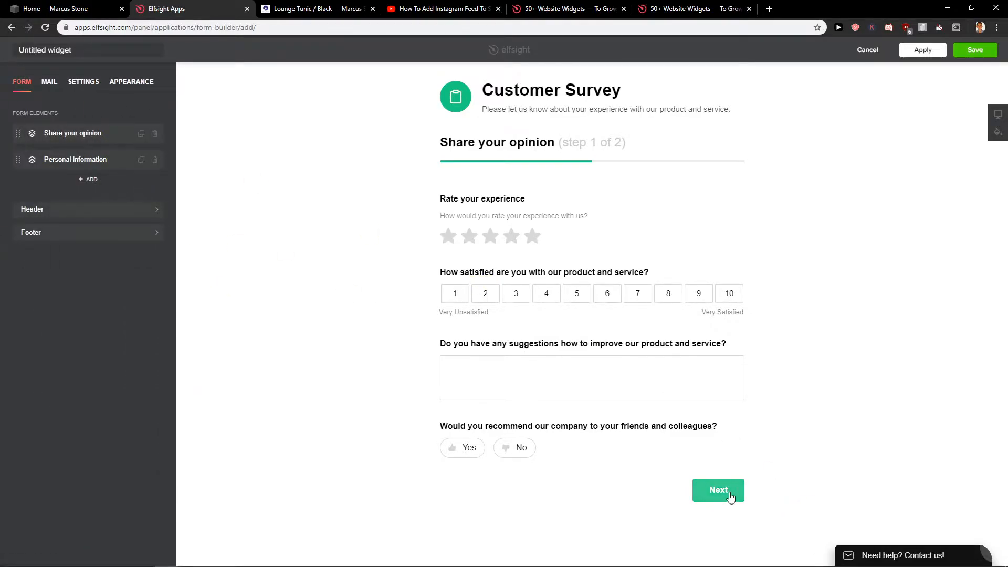
click(718, 490)
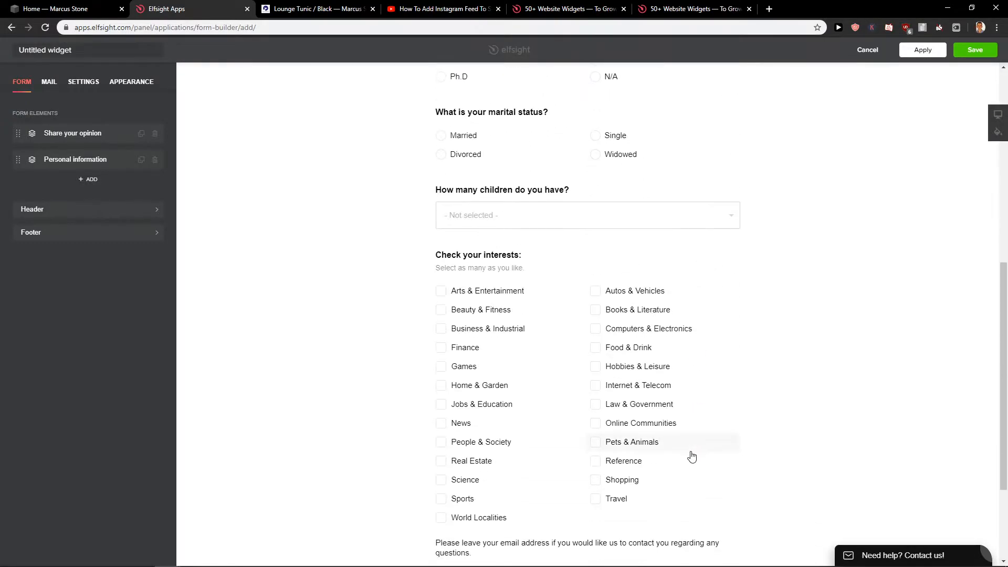
click(72, 134)
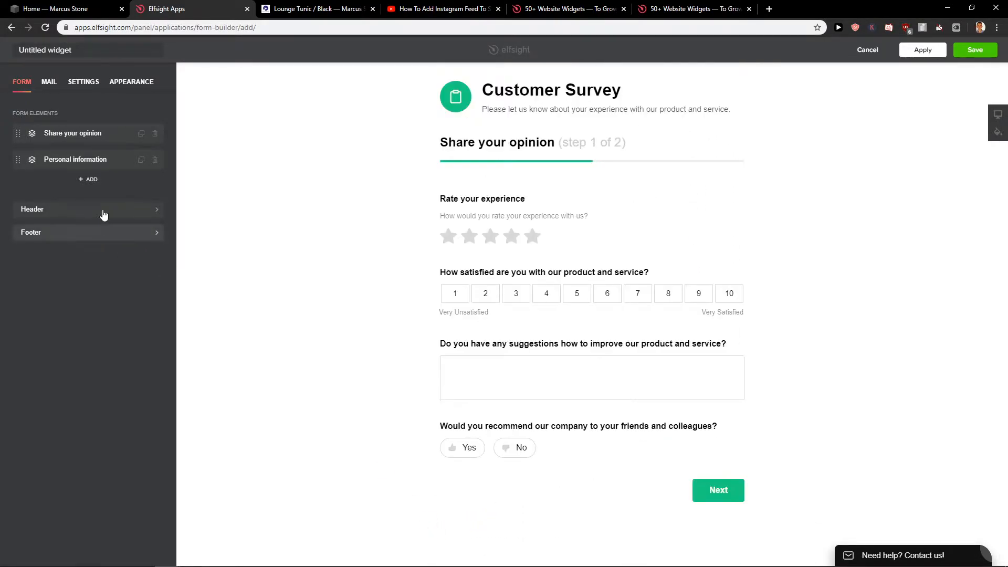
click(74, 160)
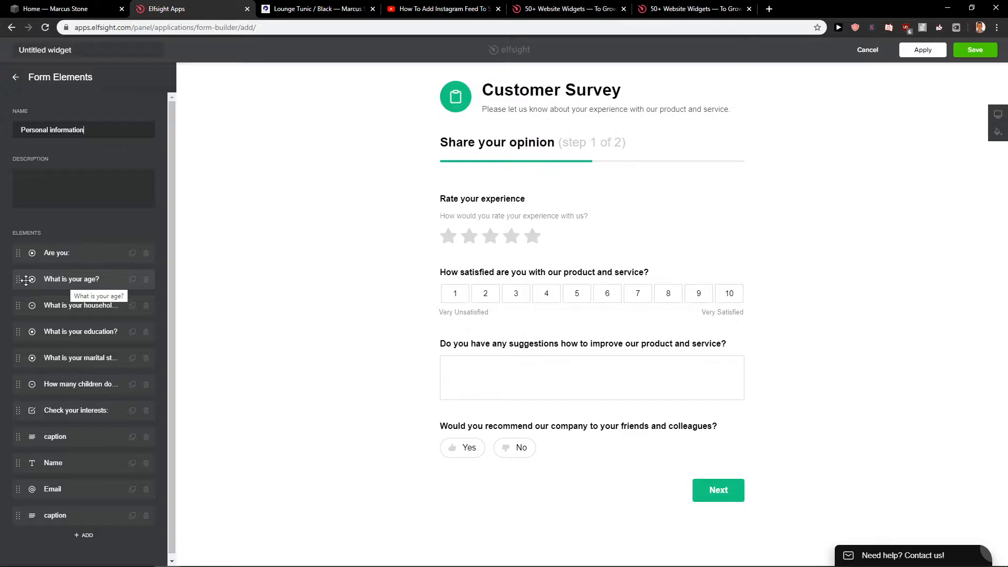
mouse_move(339, 381)
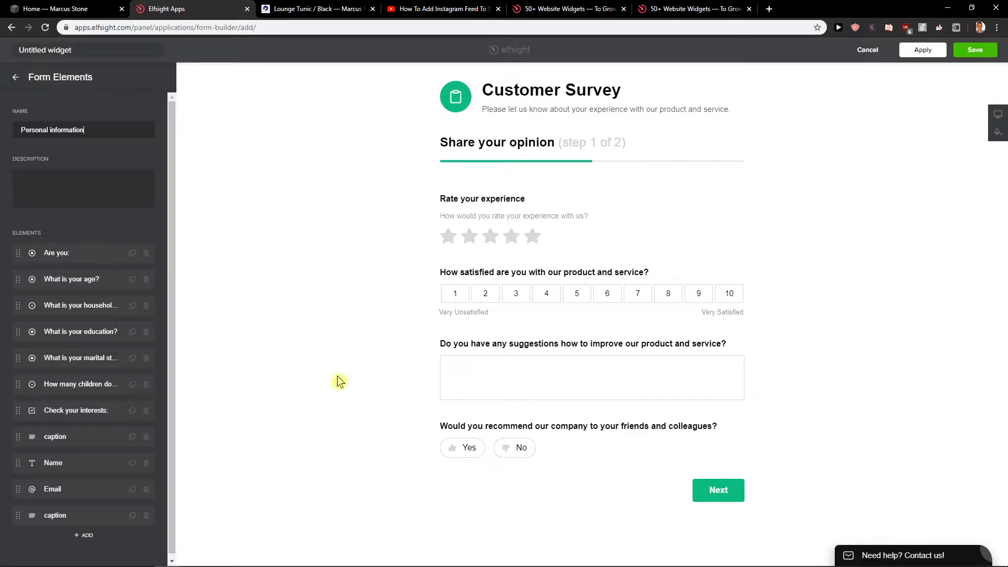
Step: Remove the What is your education? question and check the household income question
click(718, 489)
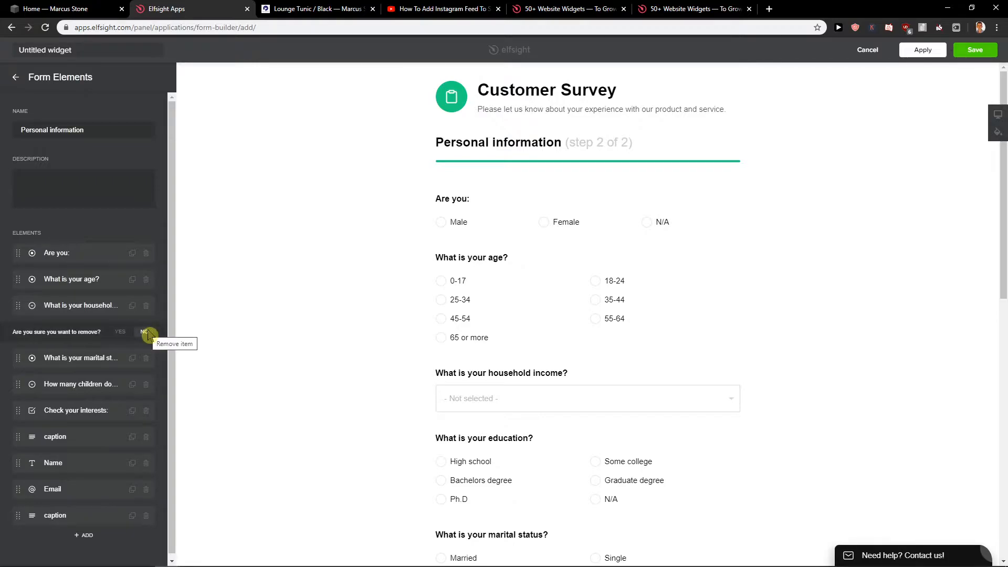
click(143, 331)
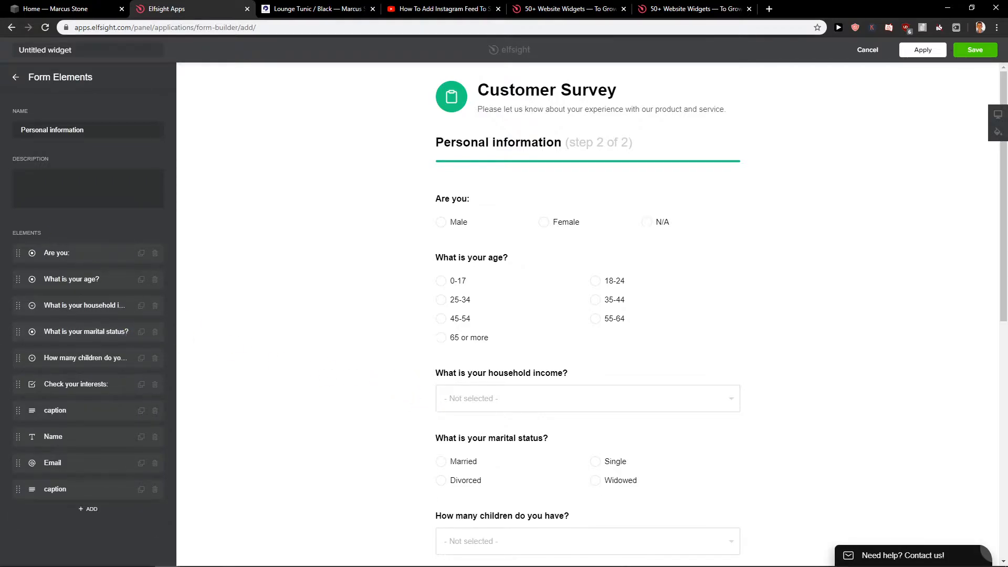
click(84, 304)
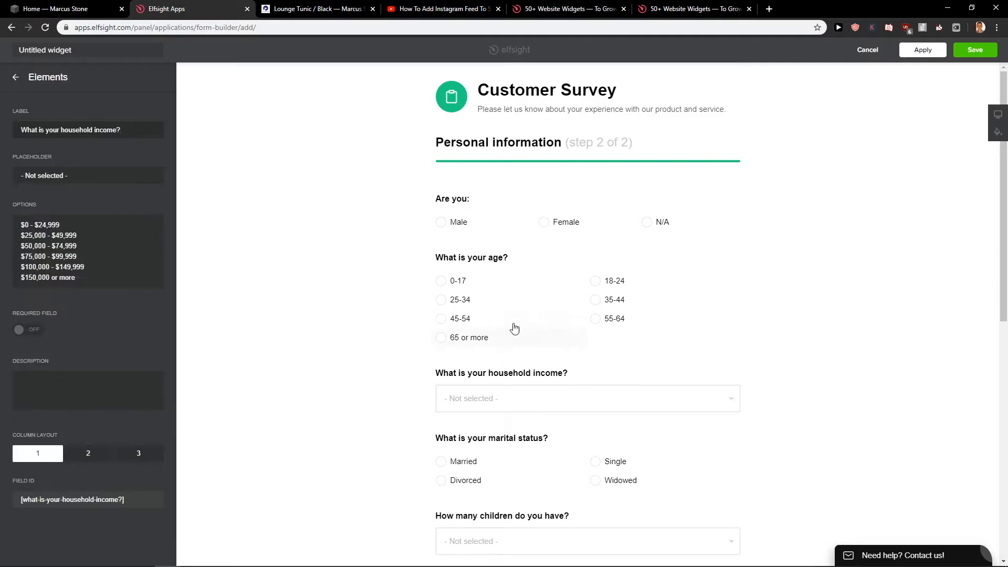
Step: Return to the survey's step list and go to the email notification settings
click(15, 77)
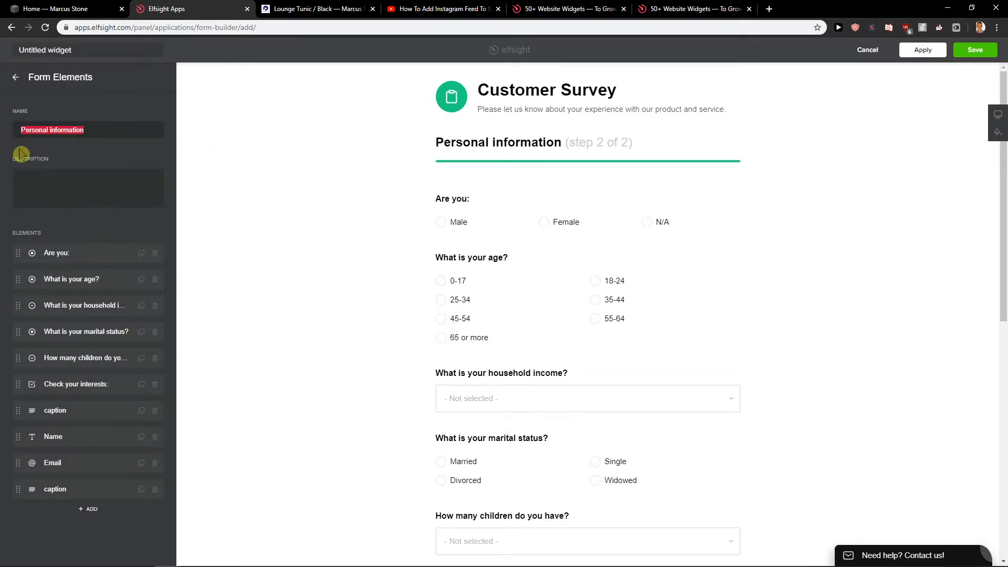
click(17, 77)
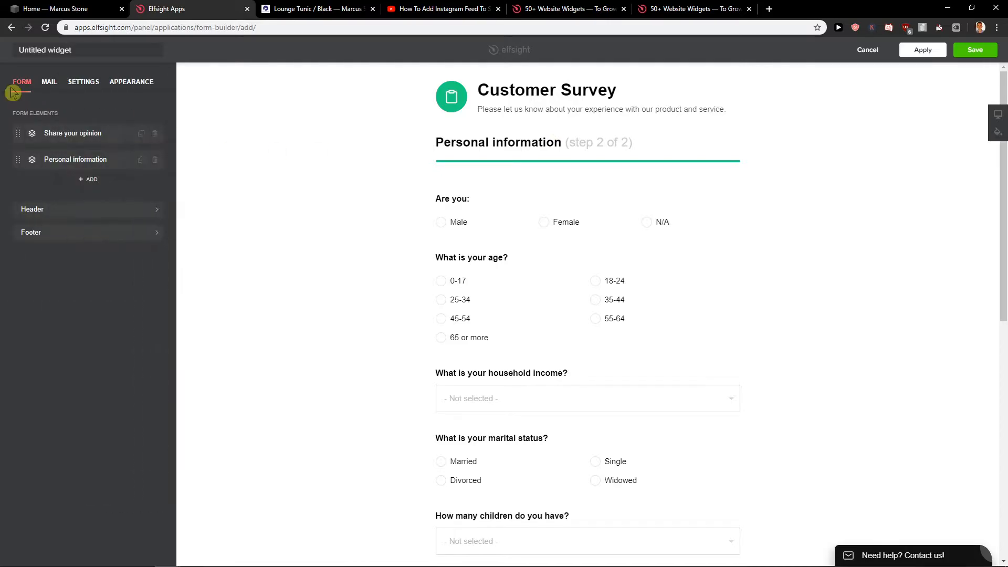
click(49, 81)
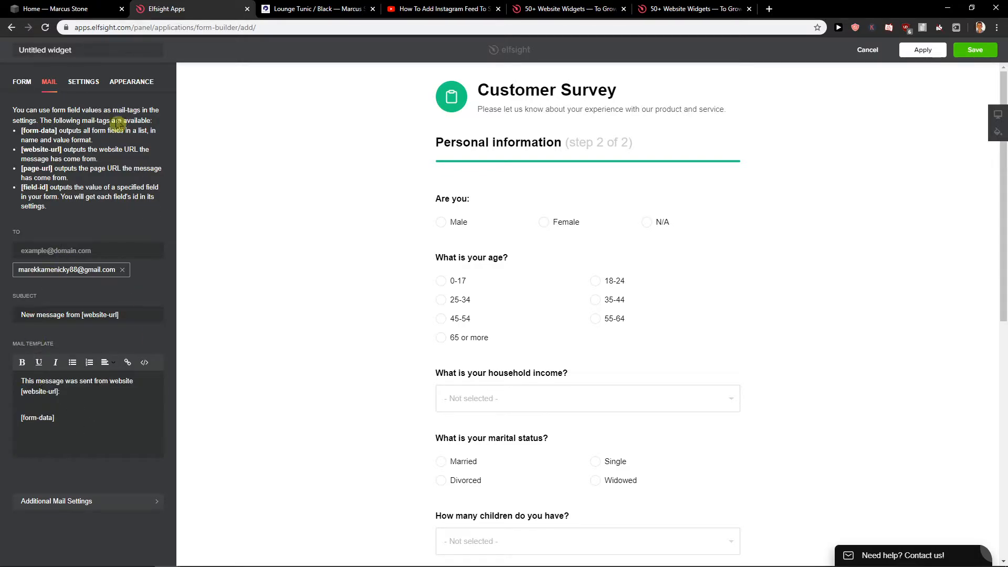
Step: Review the Action After Submit thank-you message in the form settings
click(83, 82)
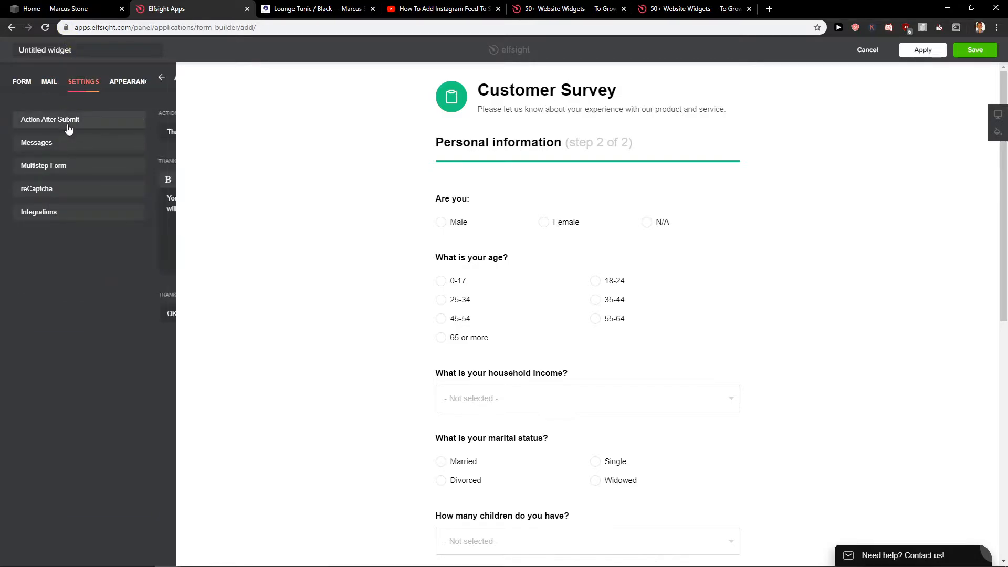
click(49, 119)
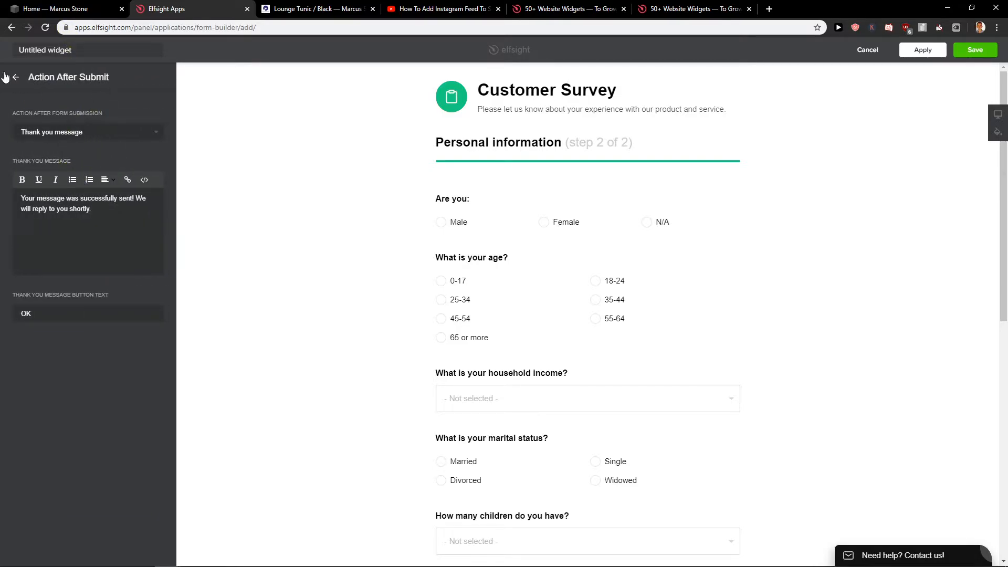
click(13, 78)
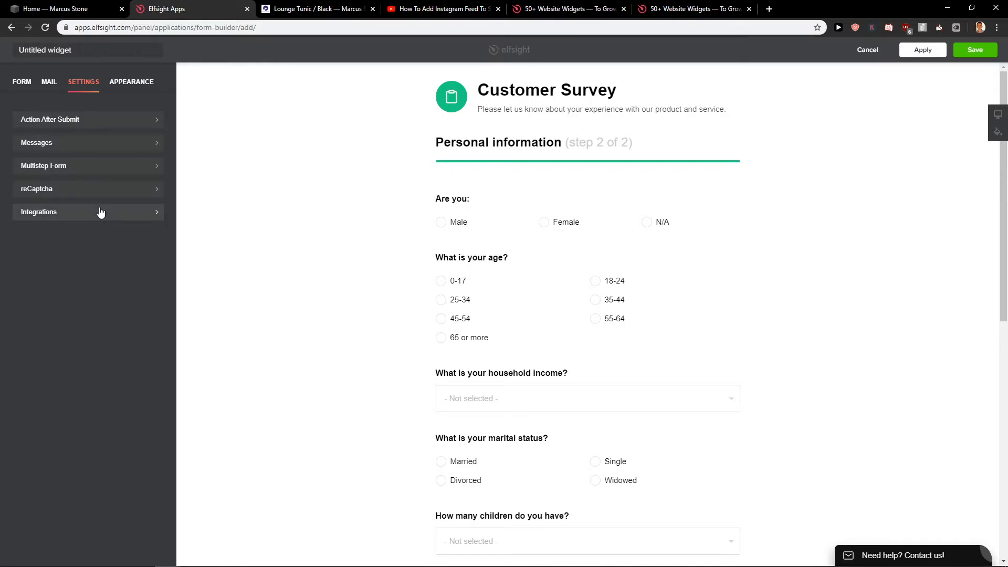
mouse_move(974, 50)
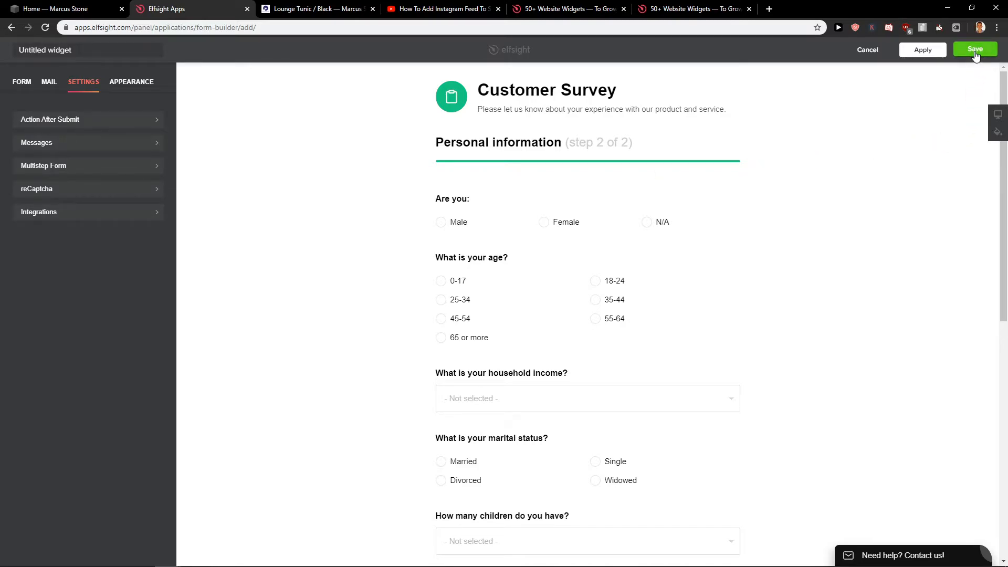
Step: Save the widget on the free Lite plan, copy its embed code, and switch to the Squarespace Home page
click(974, 50)
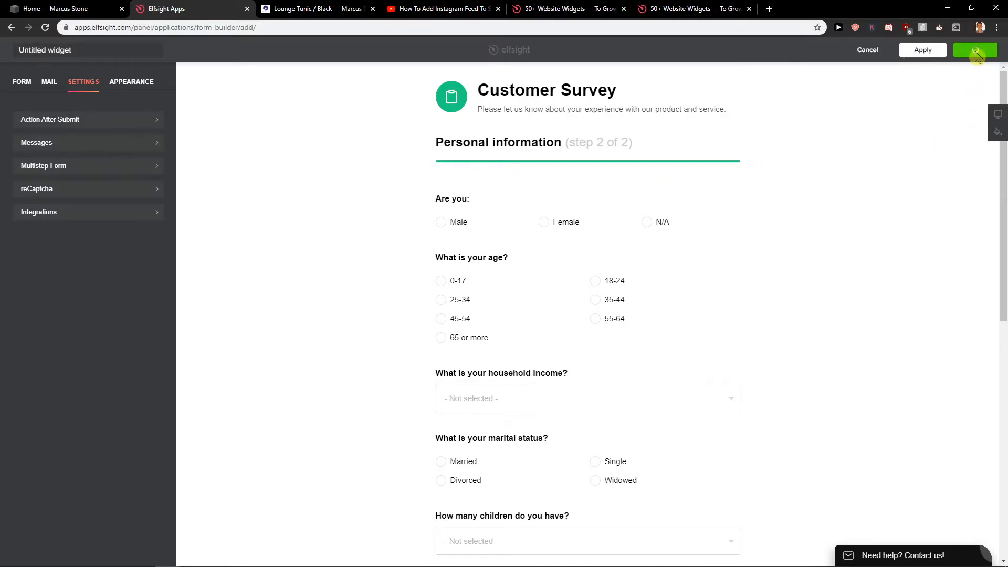
click(974, 49)
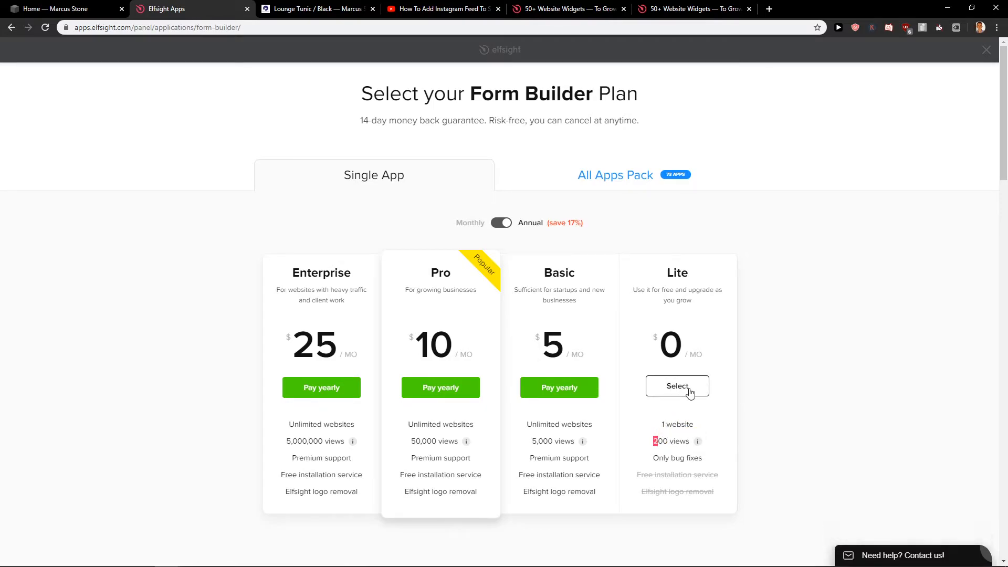
click(676, 386)
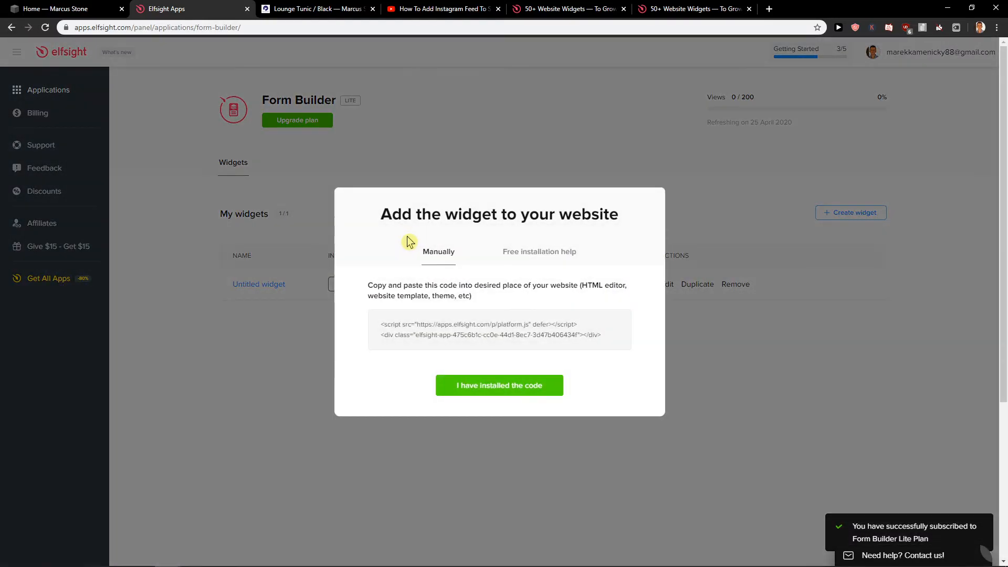
click(500, 330)
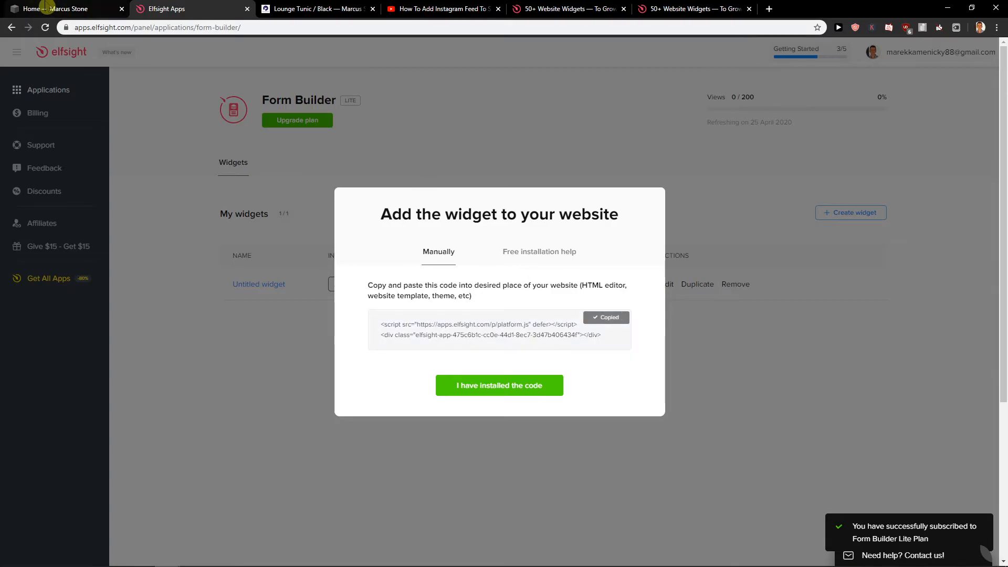
click(58, 9)
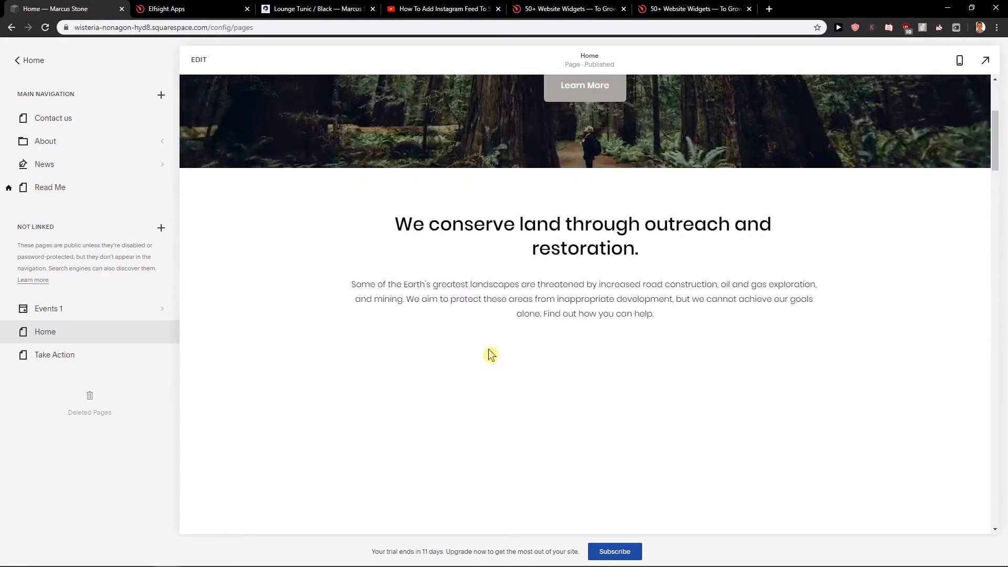
Step: Scroll down the Home page to the section holding the existing code block
scroll(down, 3)
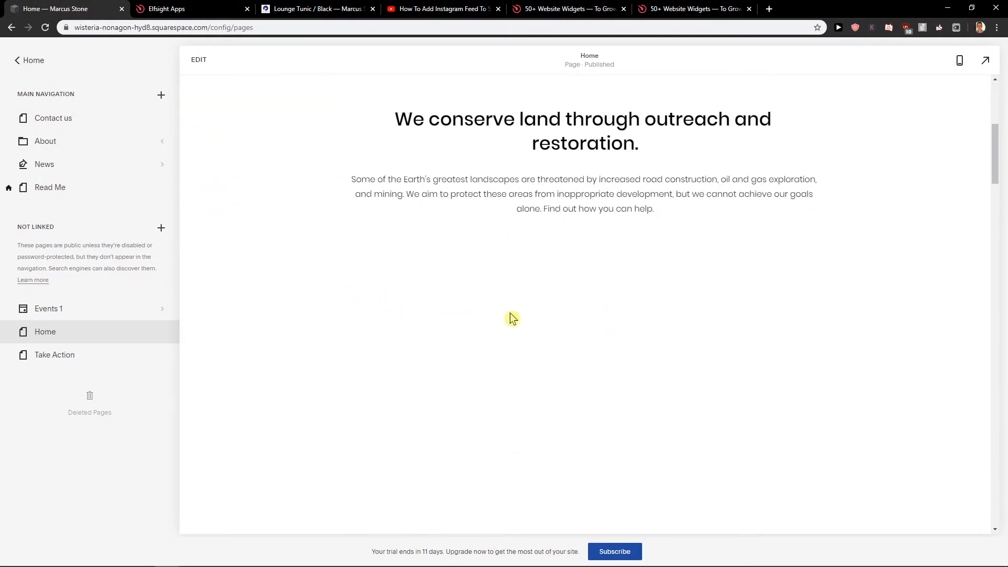
mouse_move(445, 262)
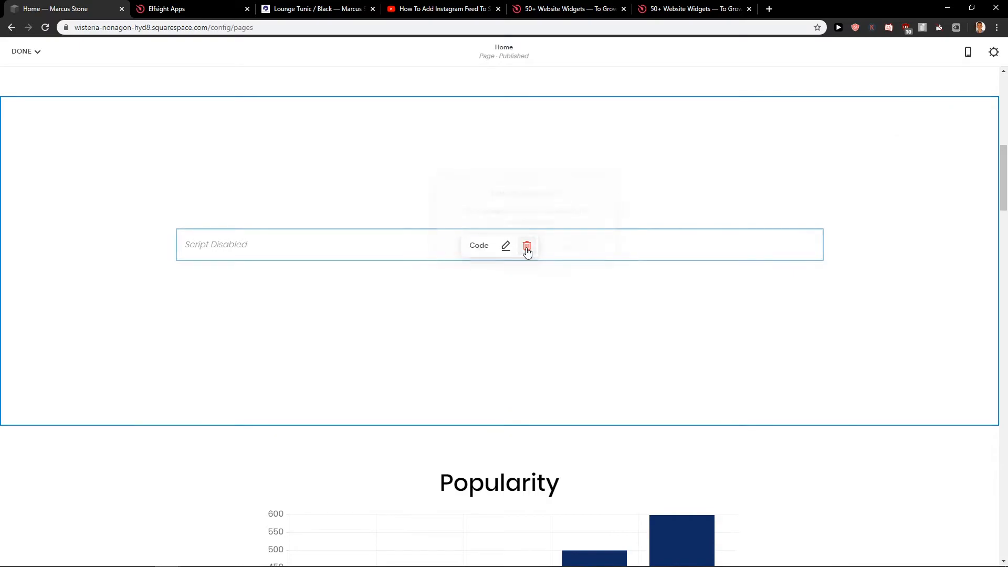
Step: Replace the old code block with a new one holding the Elfsight embed code and finish editing
click(527, 246)
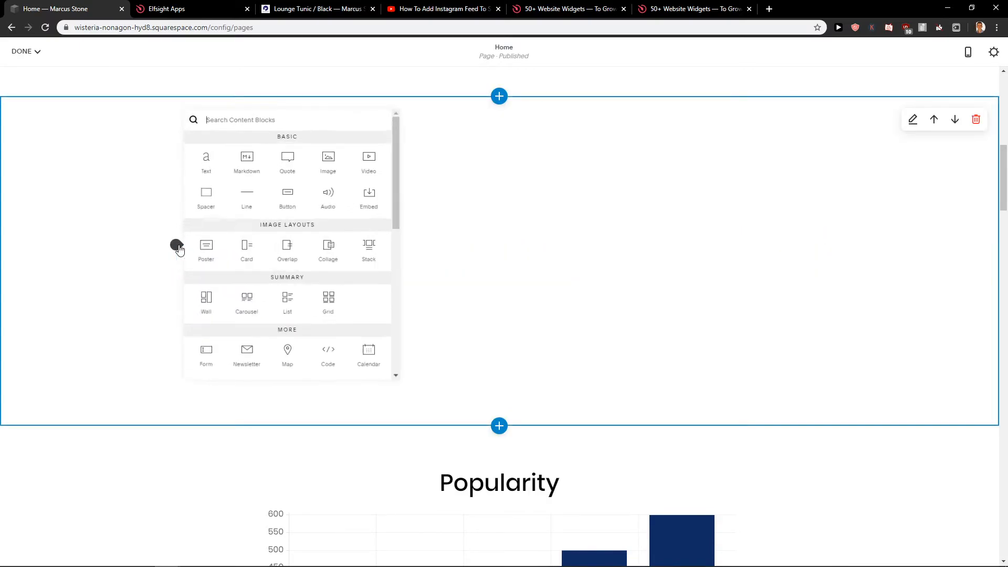
click(327, 350)
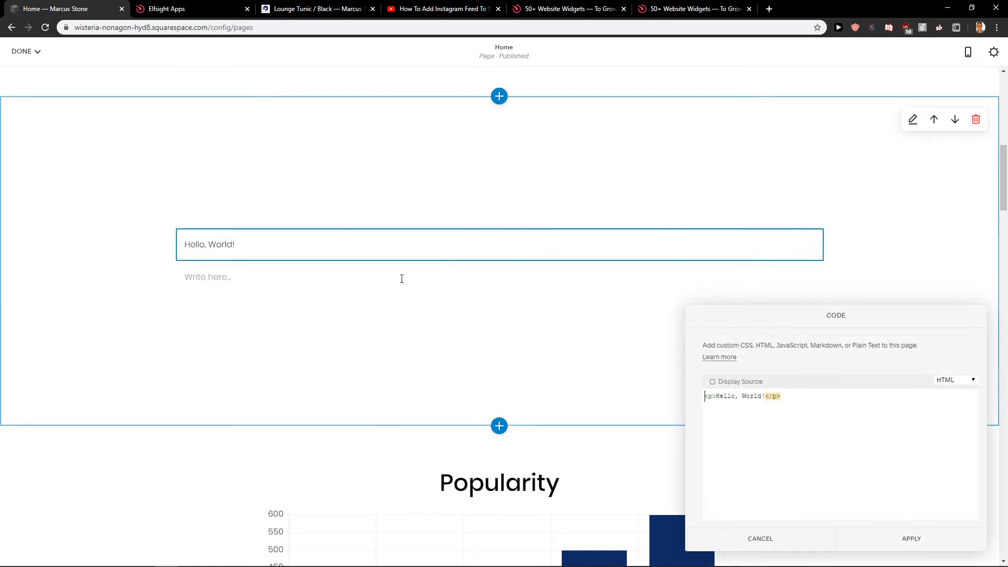
click(912, 539)
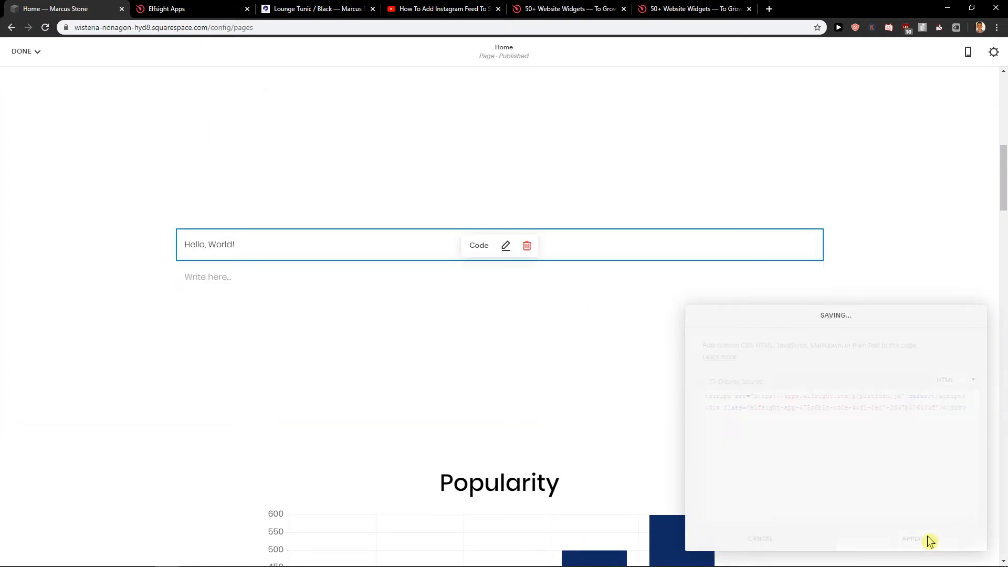
click(912, 539)
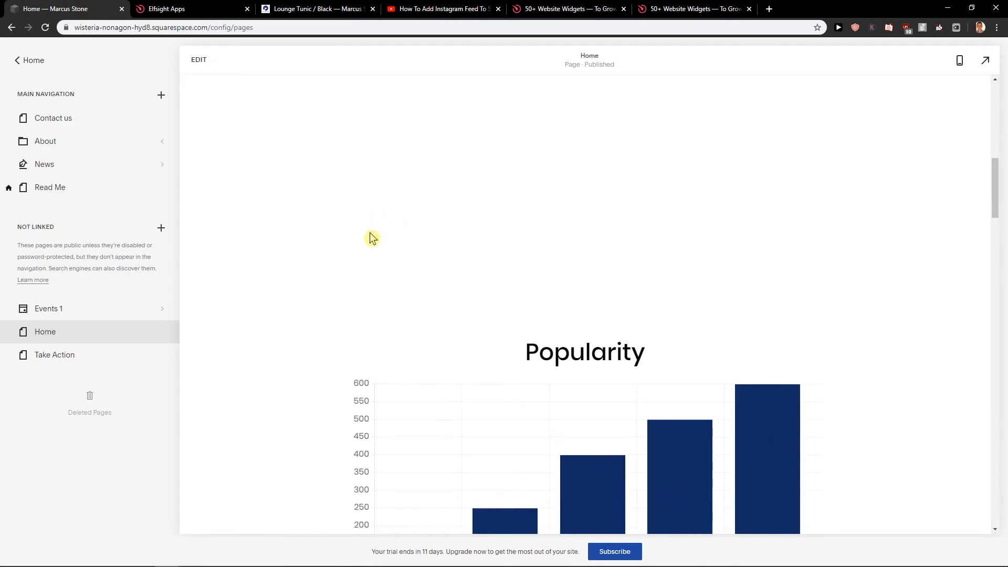
Step: Scroll through the Home page to view the embedded Customer Survey form
scroll(down, 3)
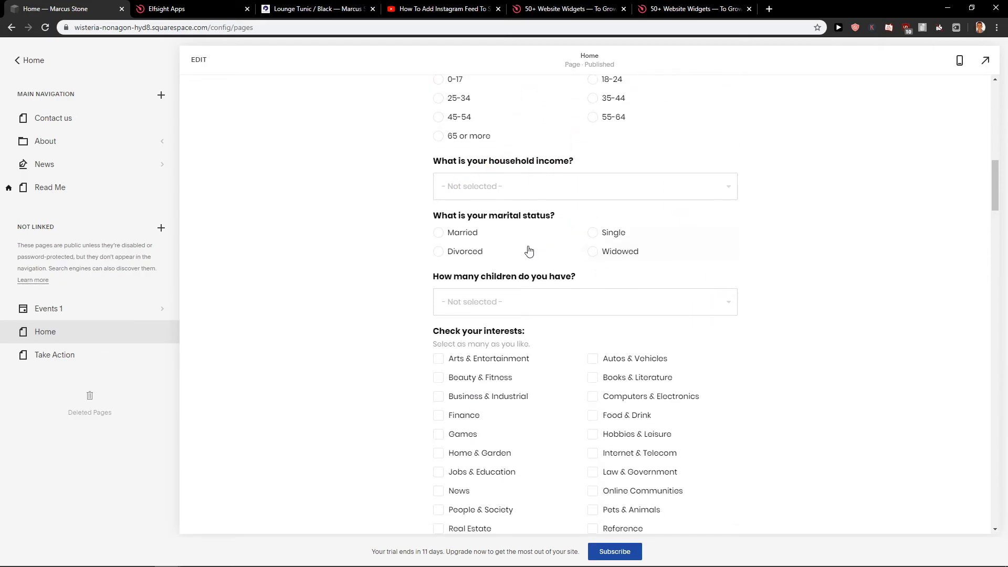
scroll(down, 3)
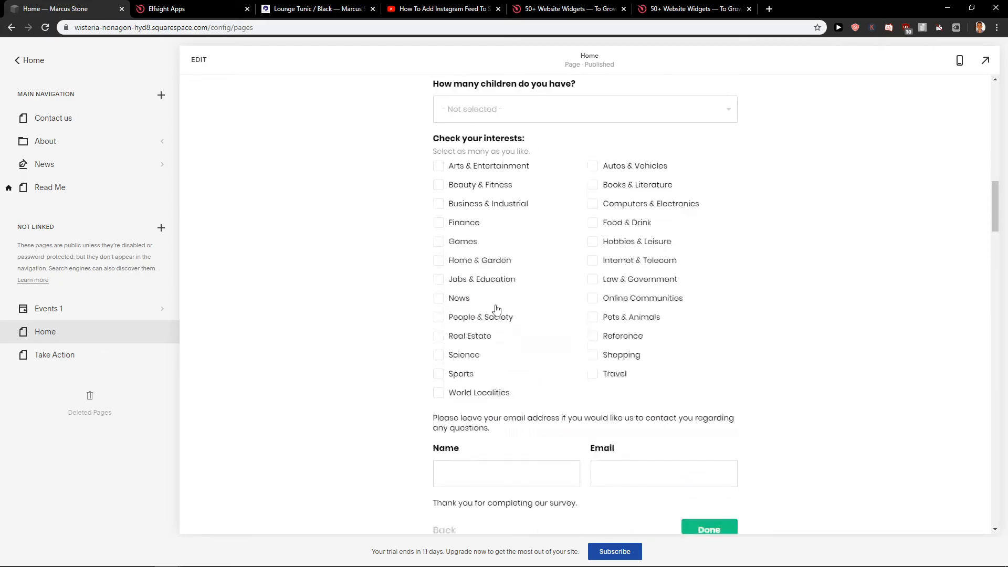
scroll(down, 3)
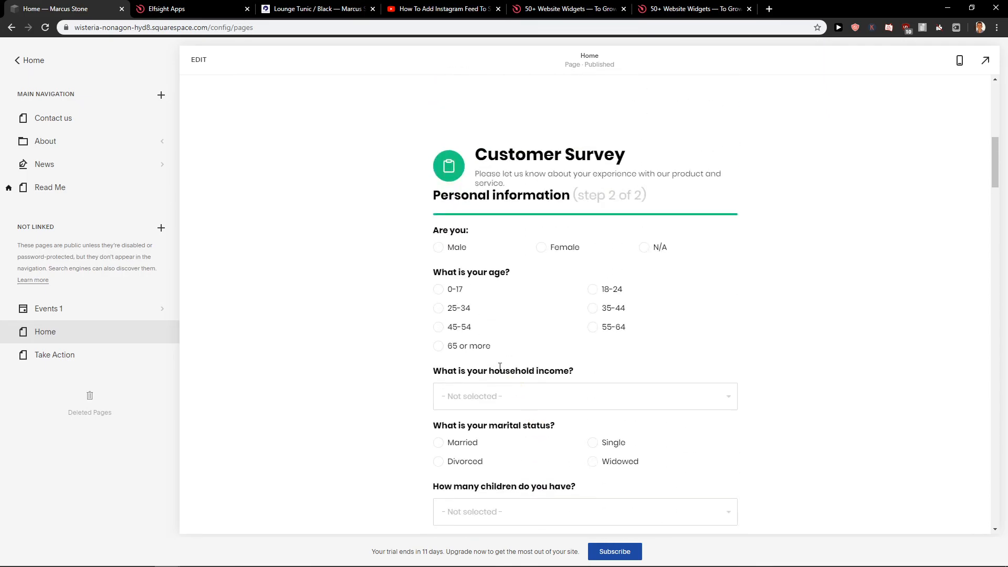
mouse_move(413, 372)
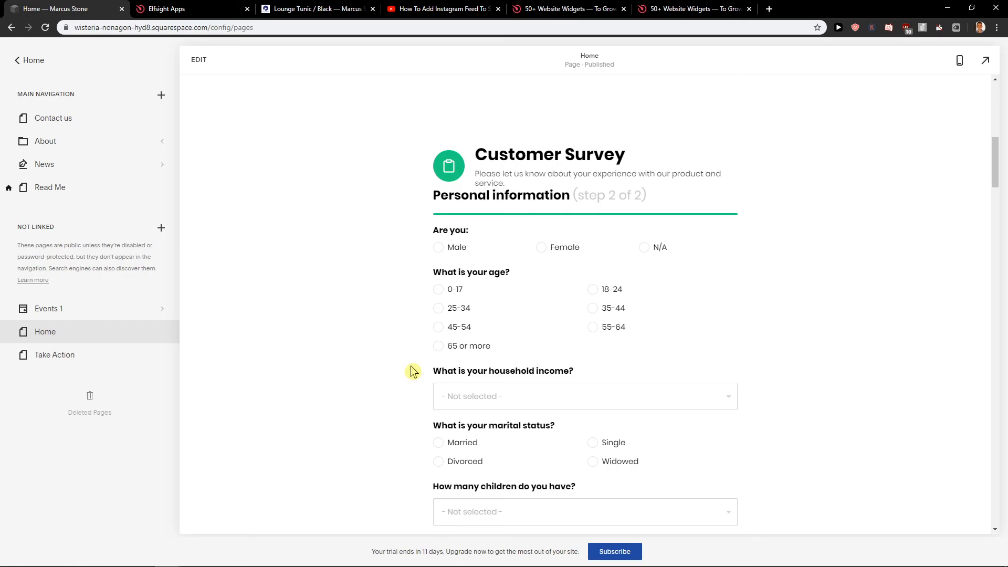